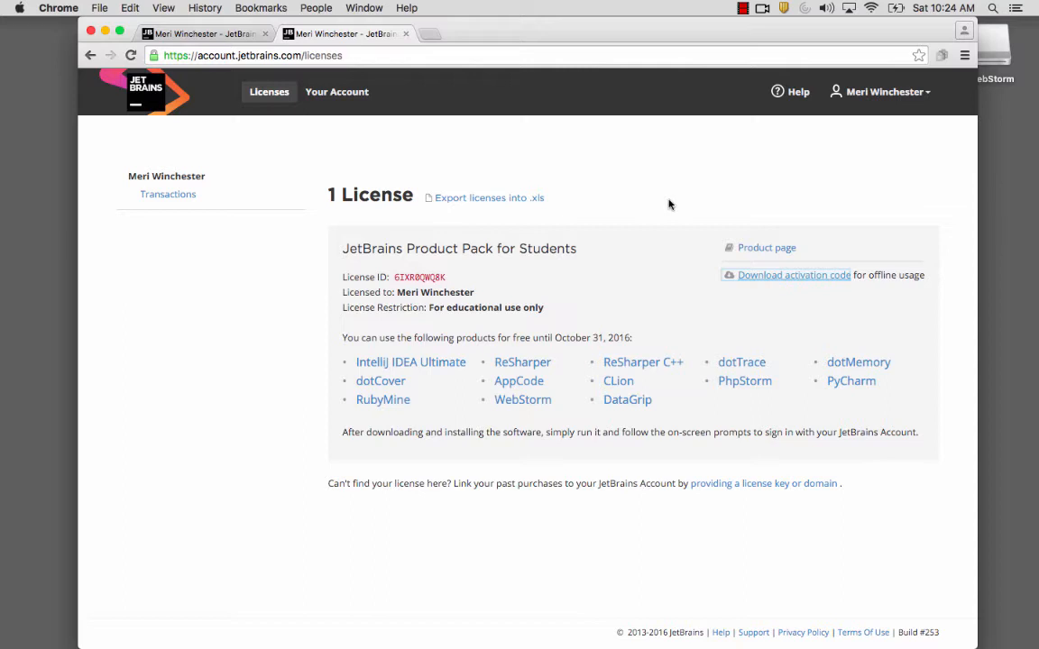
mouse_move(553, 133)
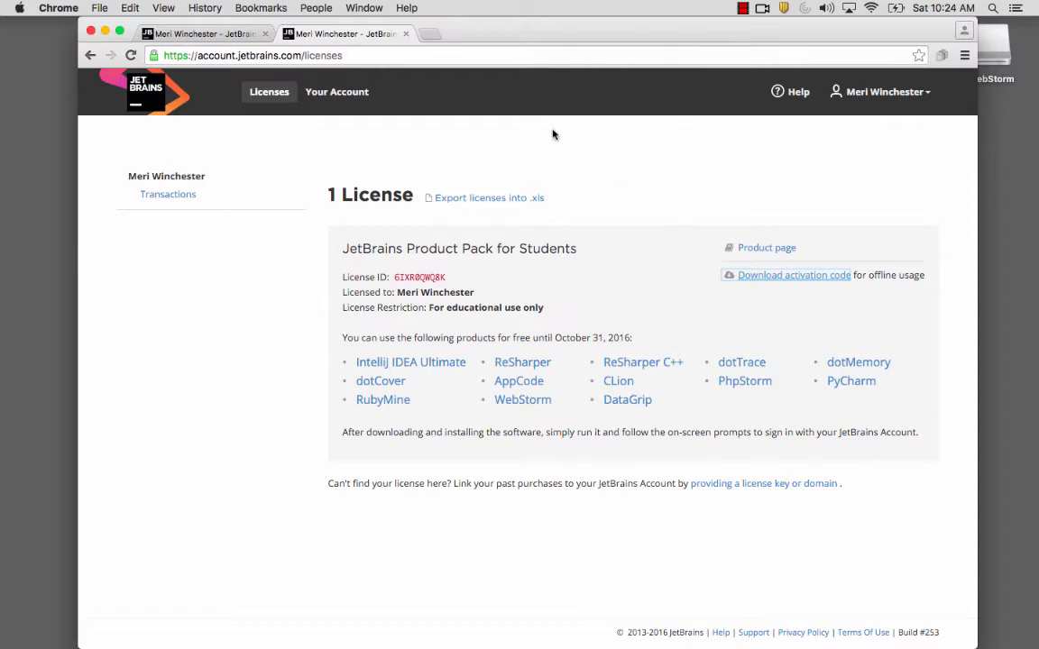
mouse_move(229, 90)
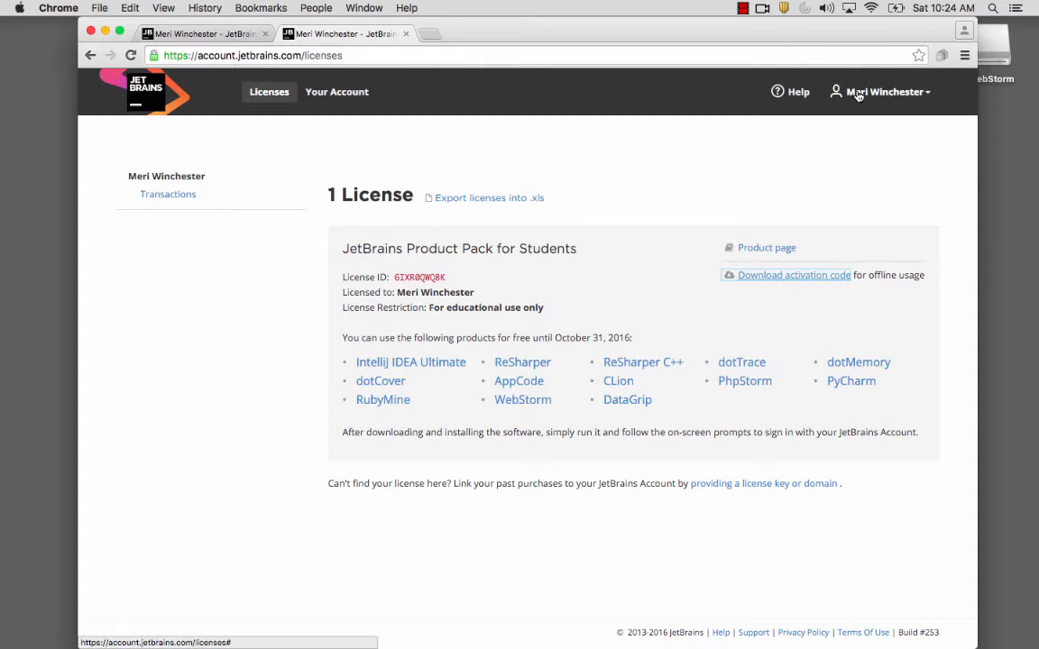
mouse_move(734, 162)
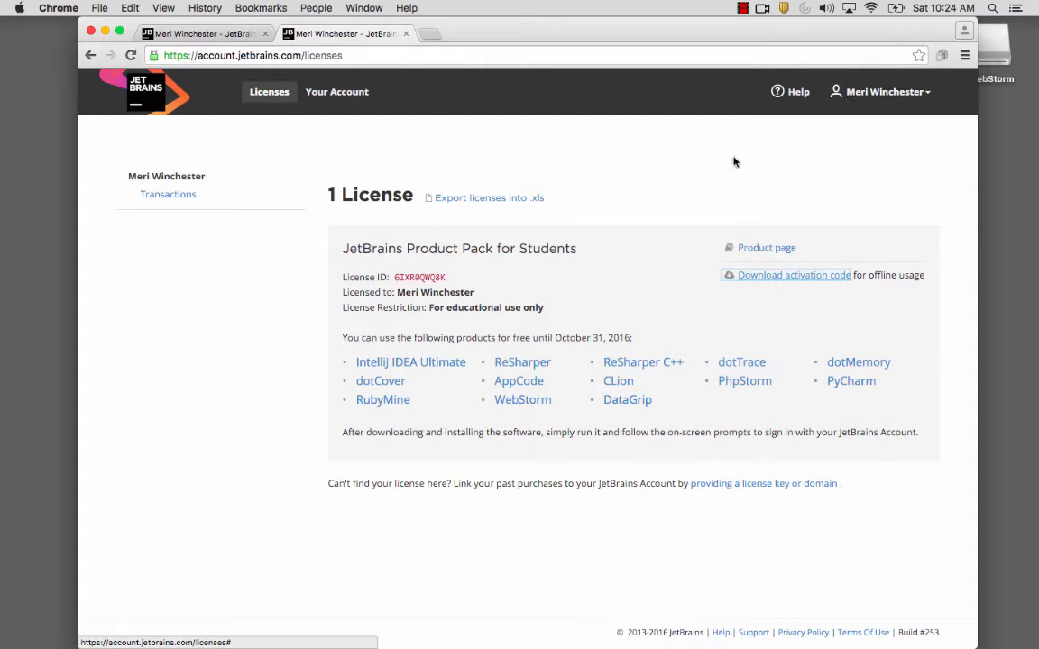
mouse_move(530, 245)
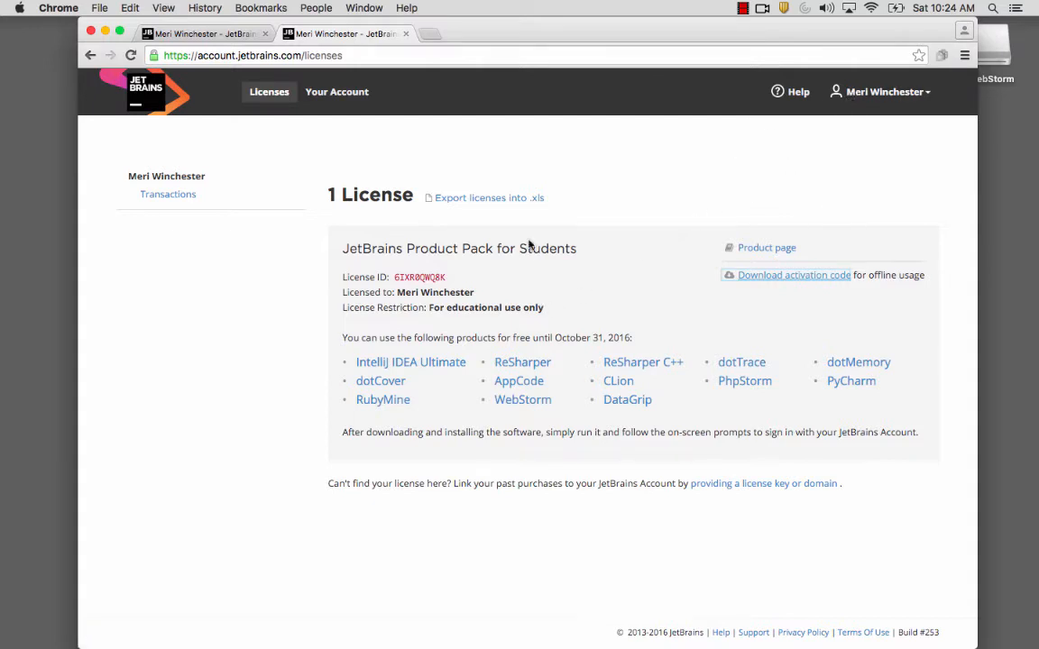
mouse_move(522, 400)
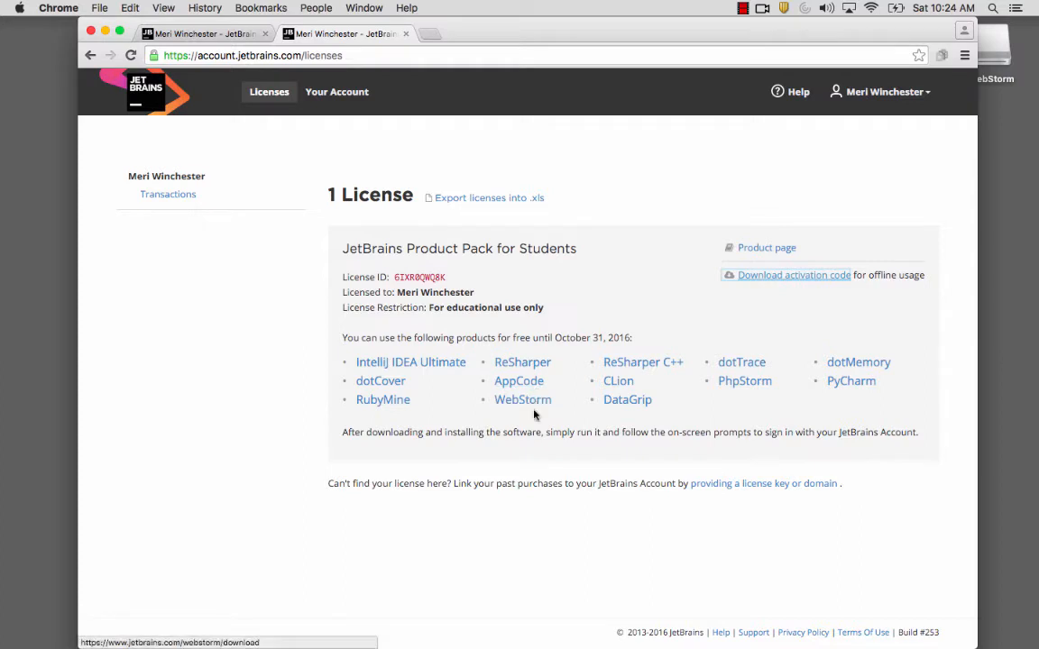
mouse_move(523, 400)
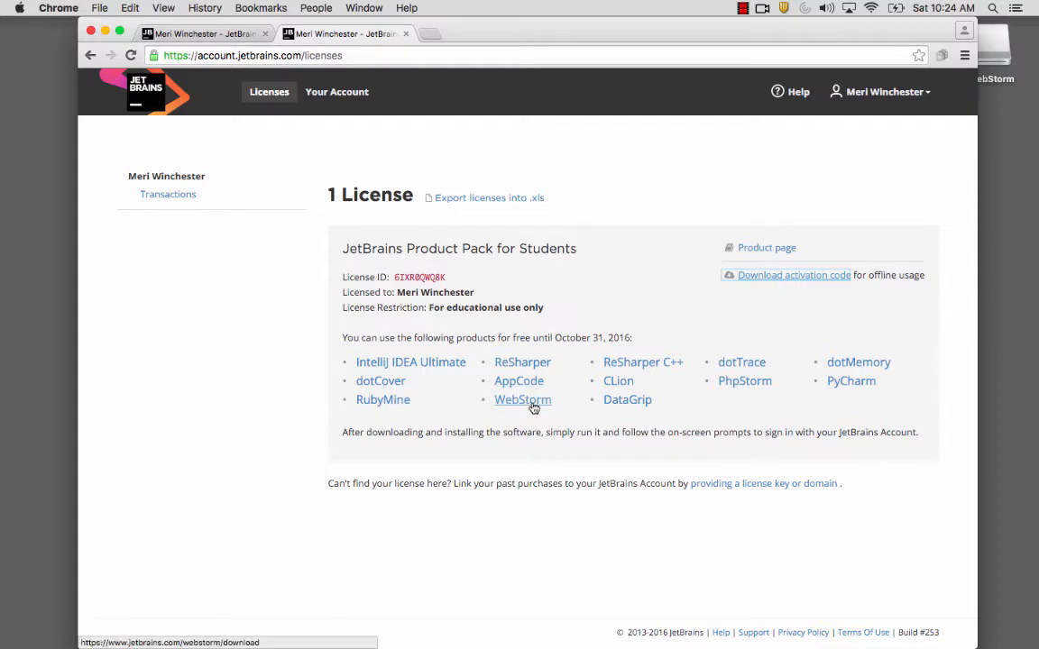
mouse_move(737, 304)
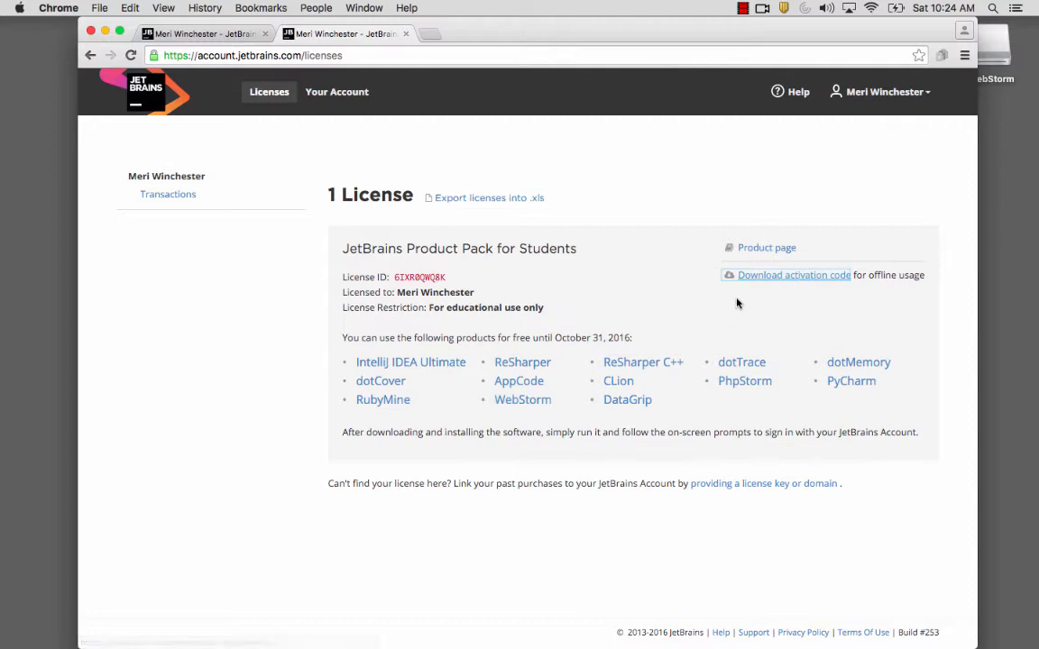
Download the student license's offline activation code and open the .txt file in TextEdit.
left_click(792, 275)
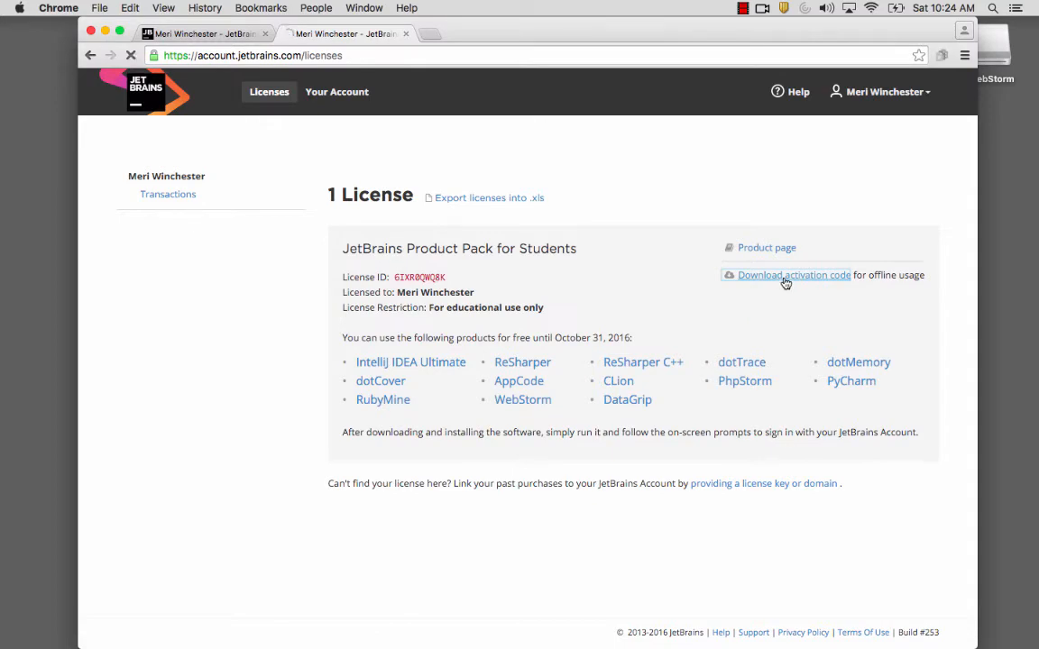
left_click(792, 275)
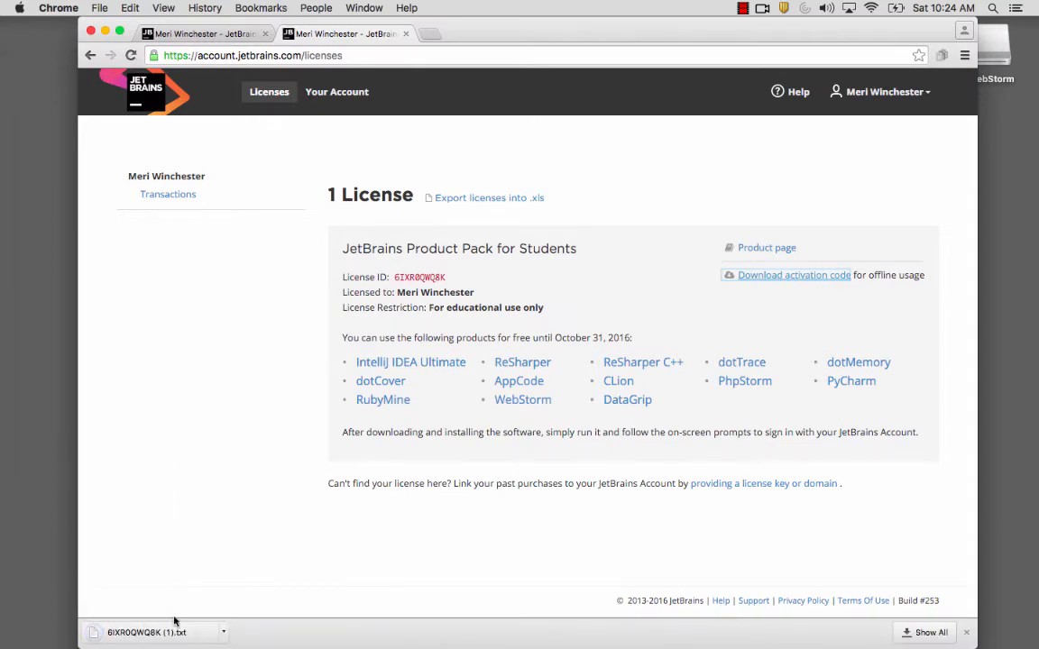
left_click(147, 631)
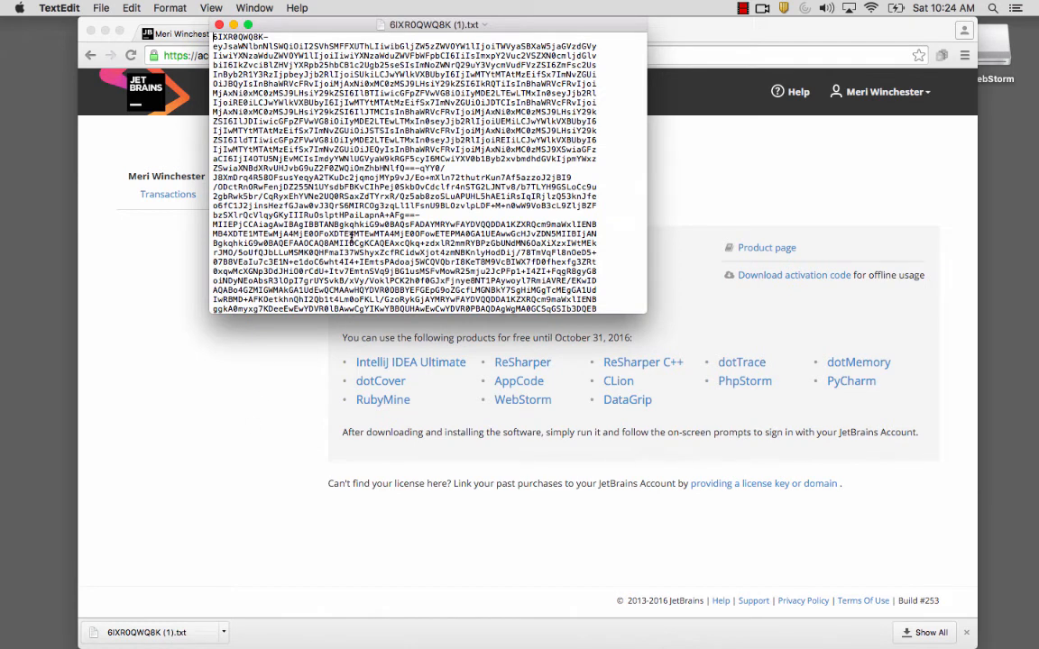